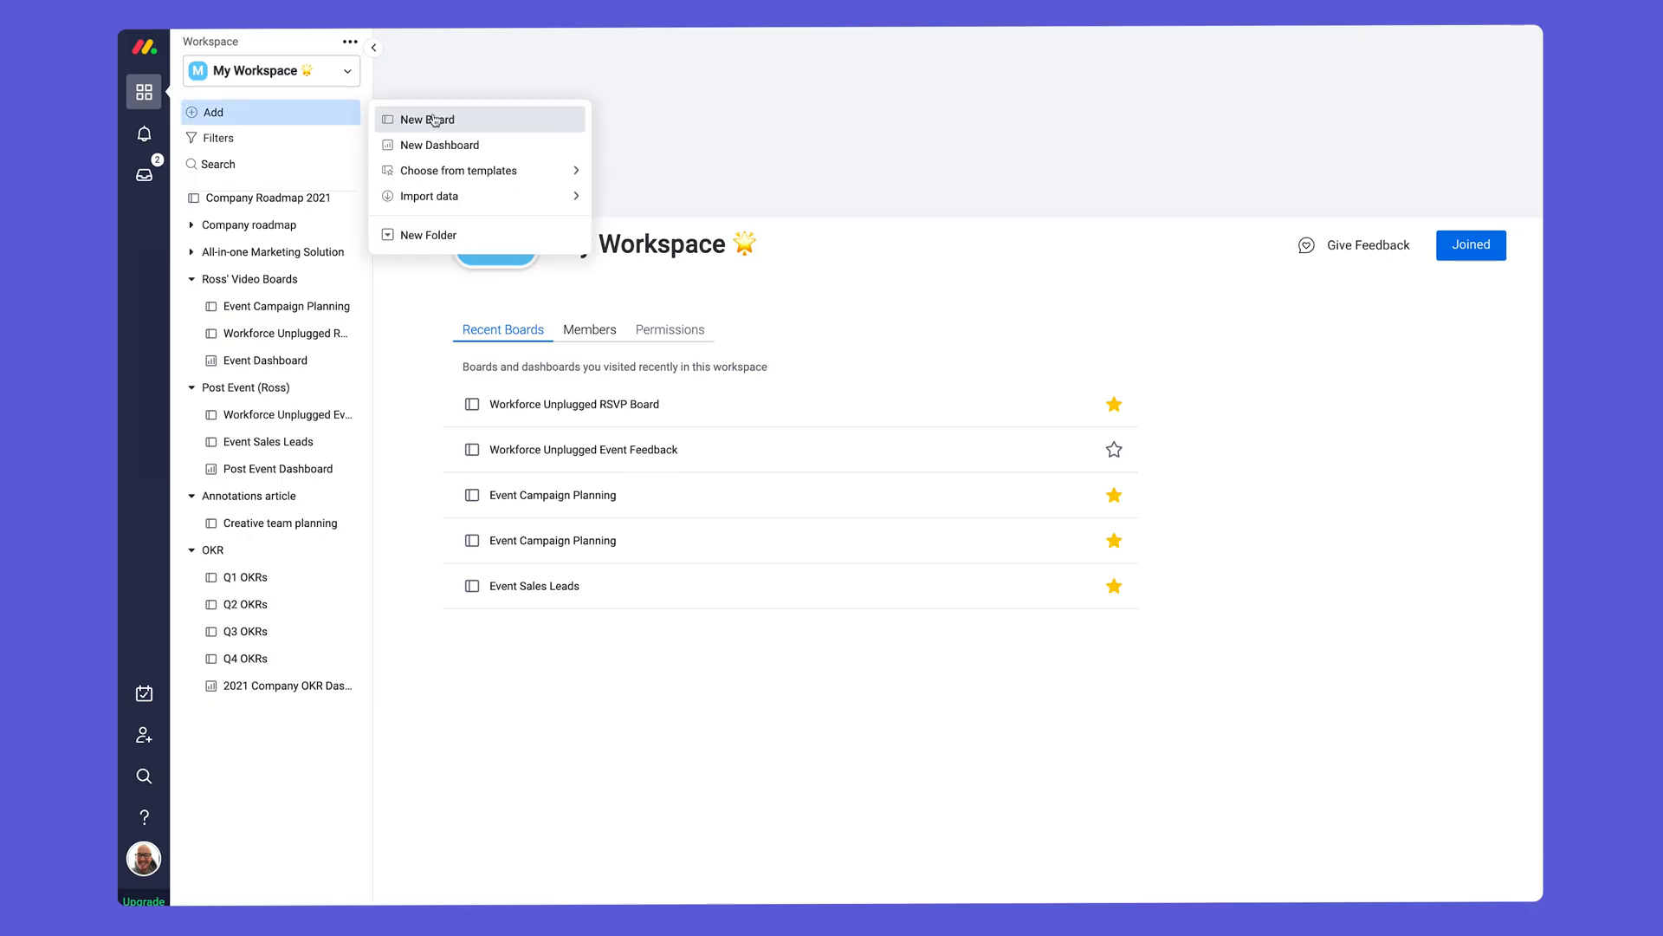
Browse the Marketing templates for a new board and open the Workforce Unplugged Event Feedback form.
{"action": "left_click", "coordinate": [459, 170]}
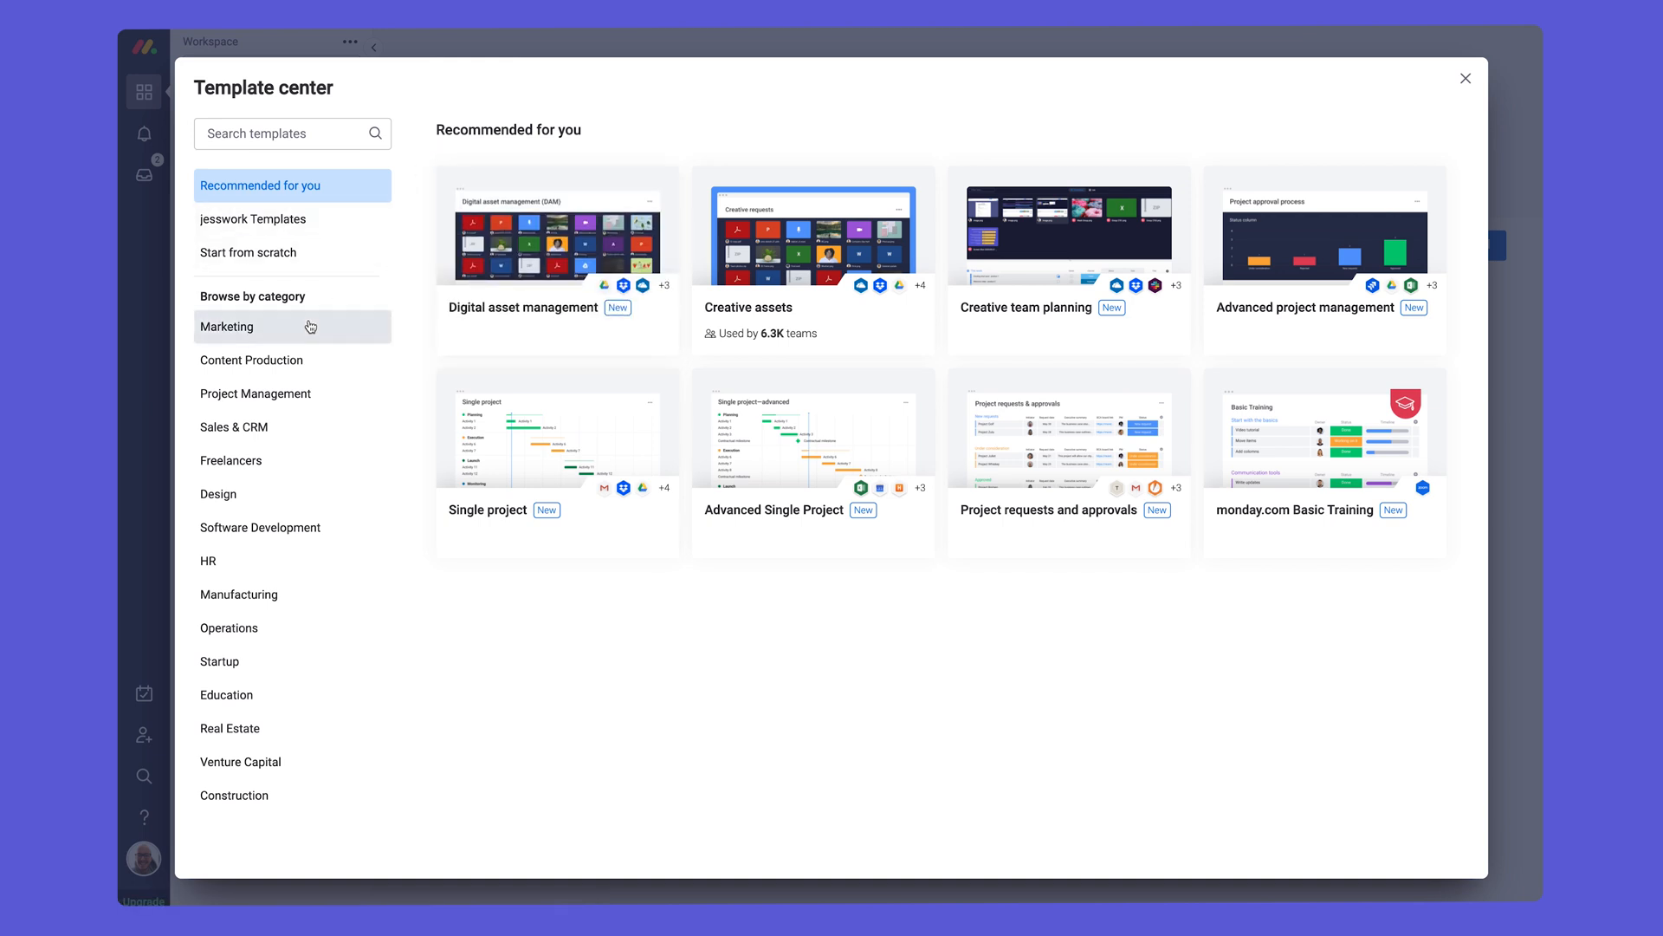
{"action": "left_click", "coordinate": [227, 327]}
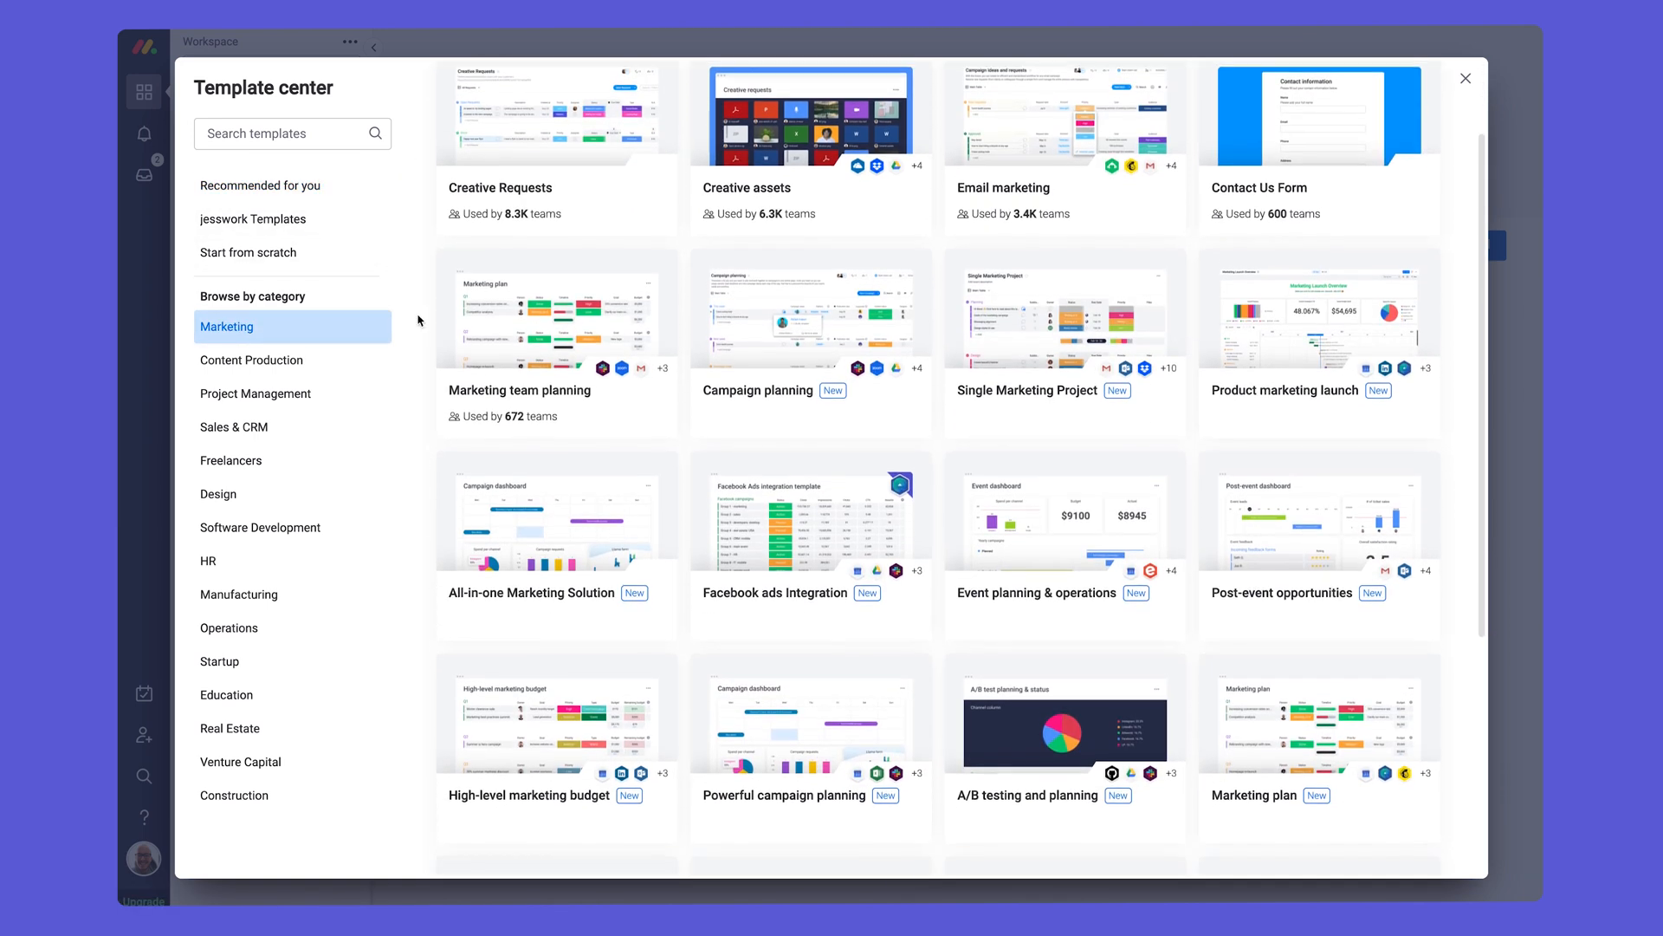
{"action": "scroll", "scroll_direction": "down", "scroll_amount": 3}
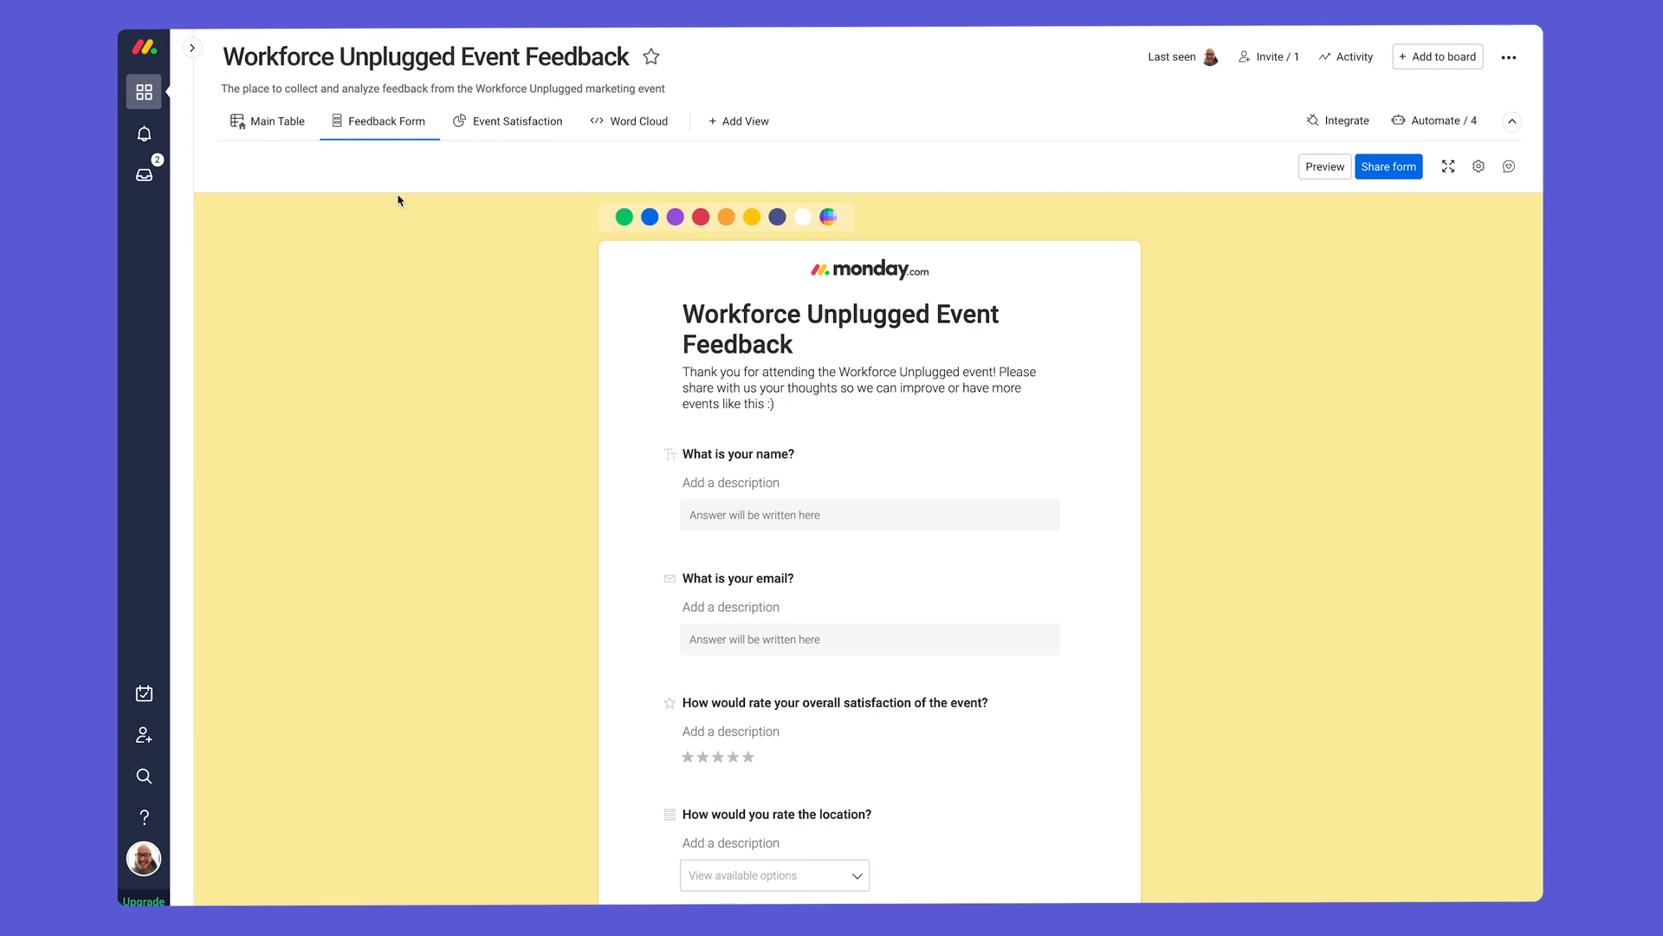
Review the submitted feedback responses and open the first respondent's comment.
{"action": "left_click", "coordinate": [276, 120]}
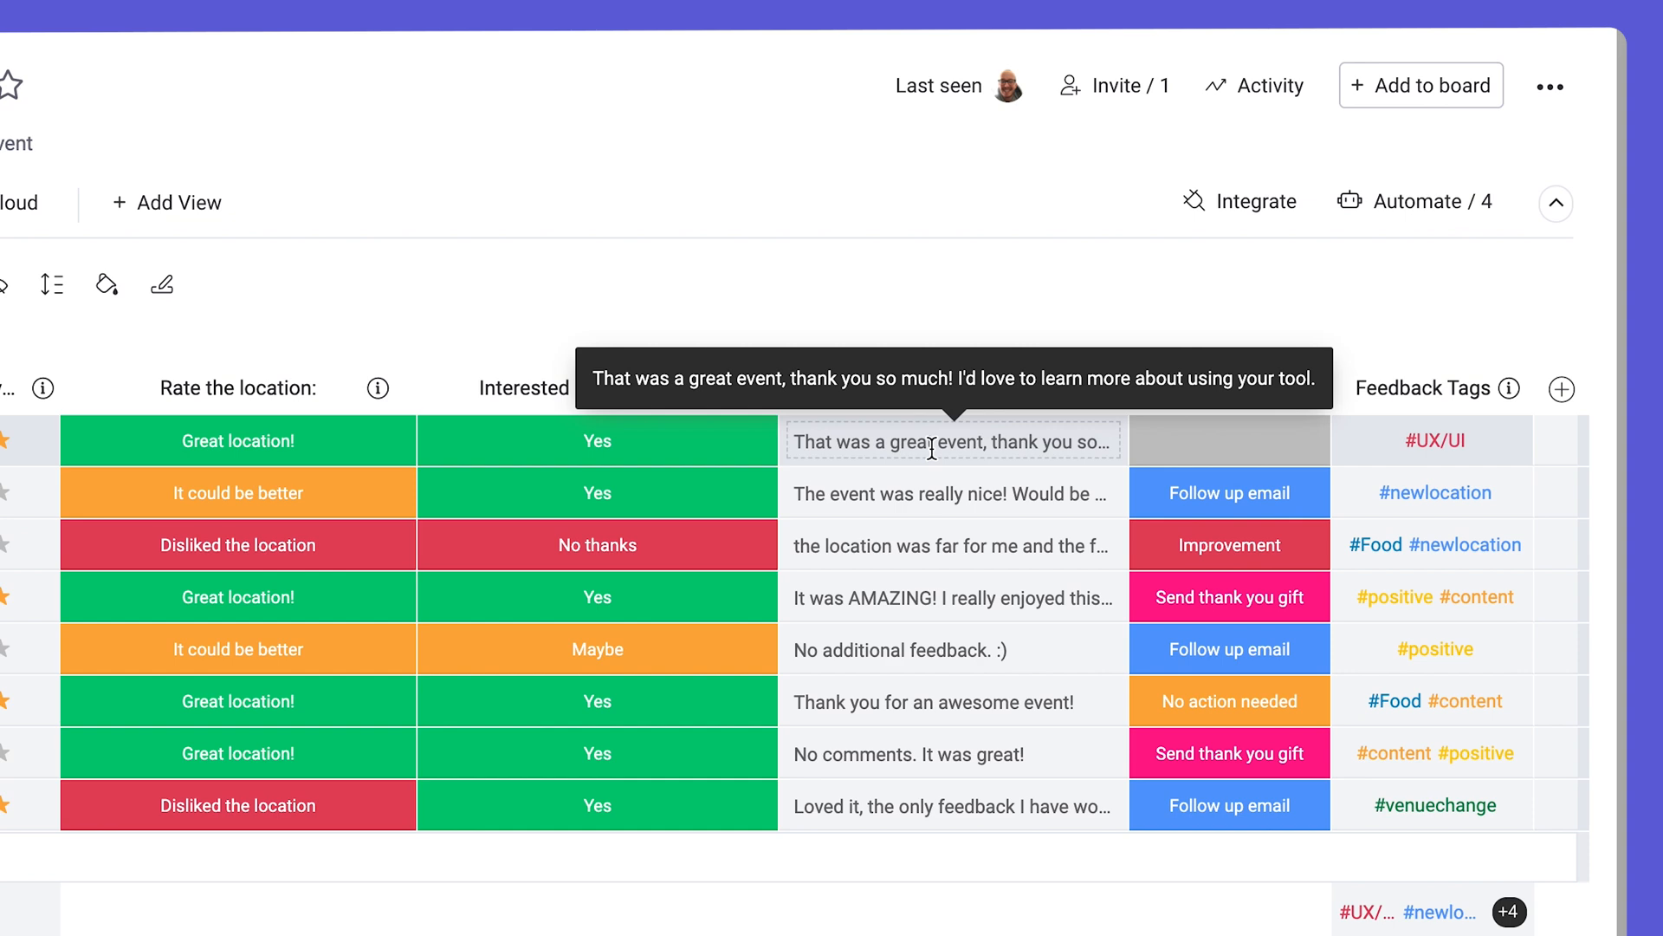
{"action": "mouse_move", "coordinate": [940, 440]}
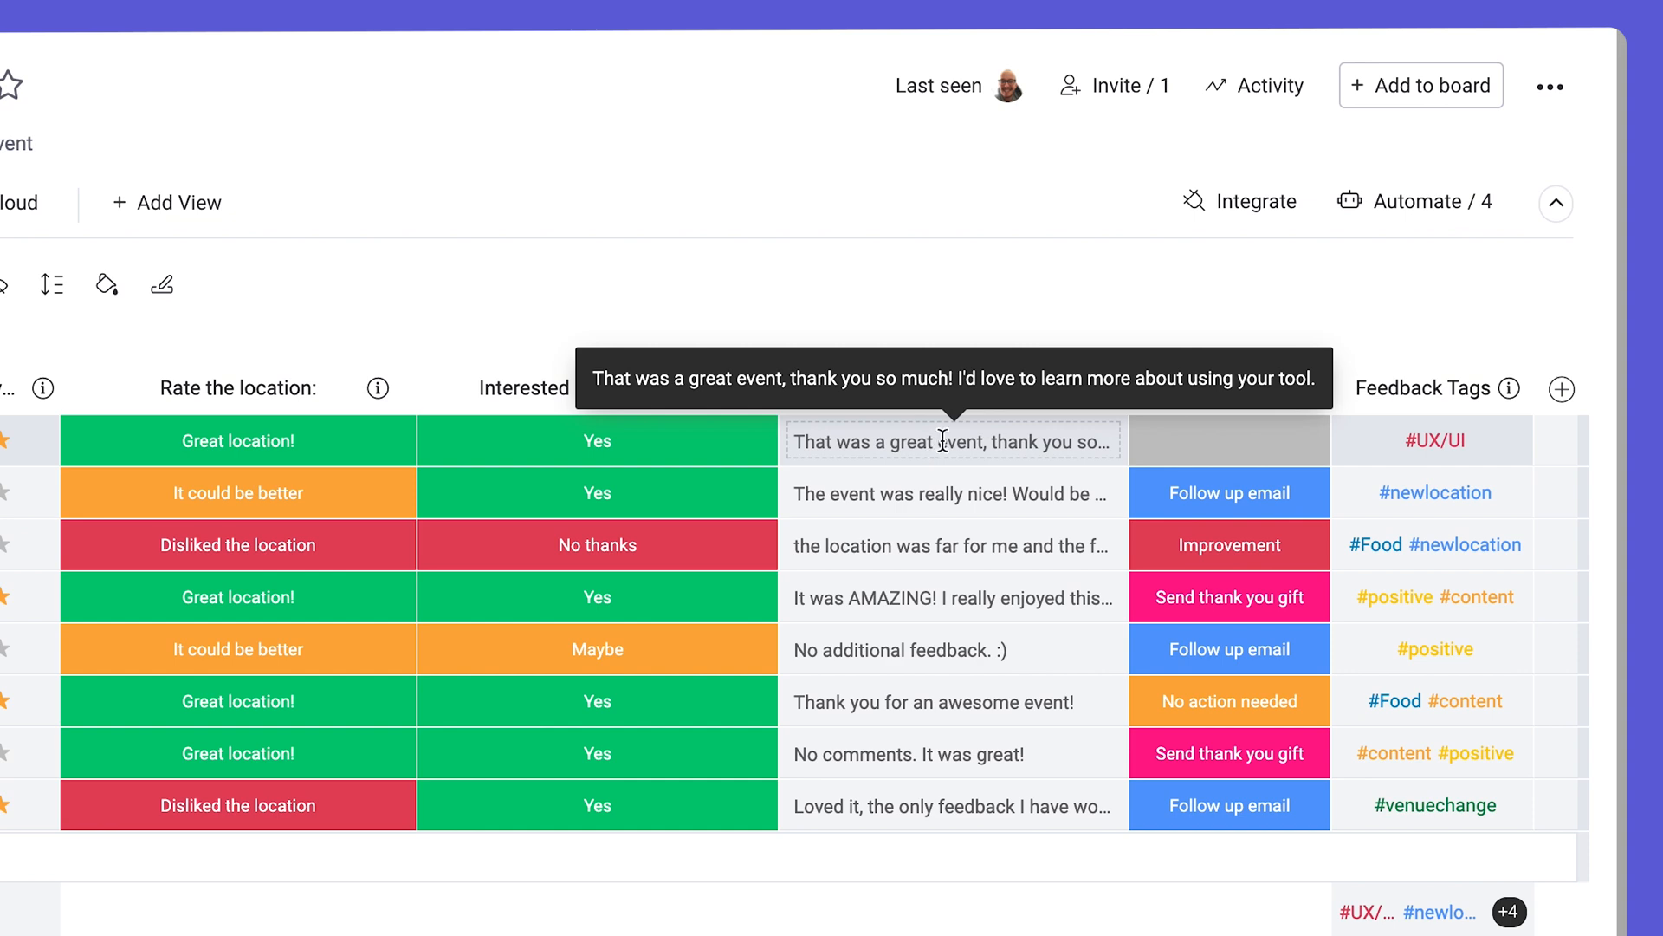
{"action": "left_click", "coordinate": [1414, 202]}
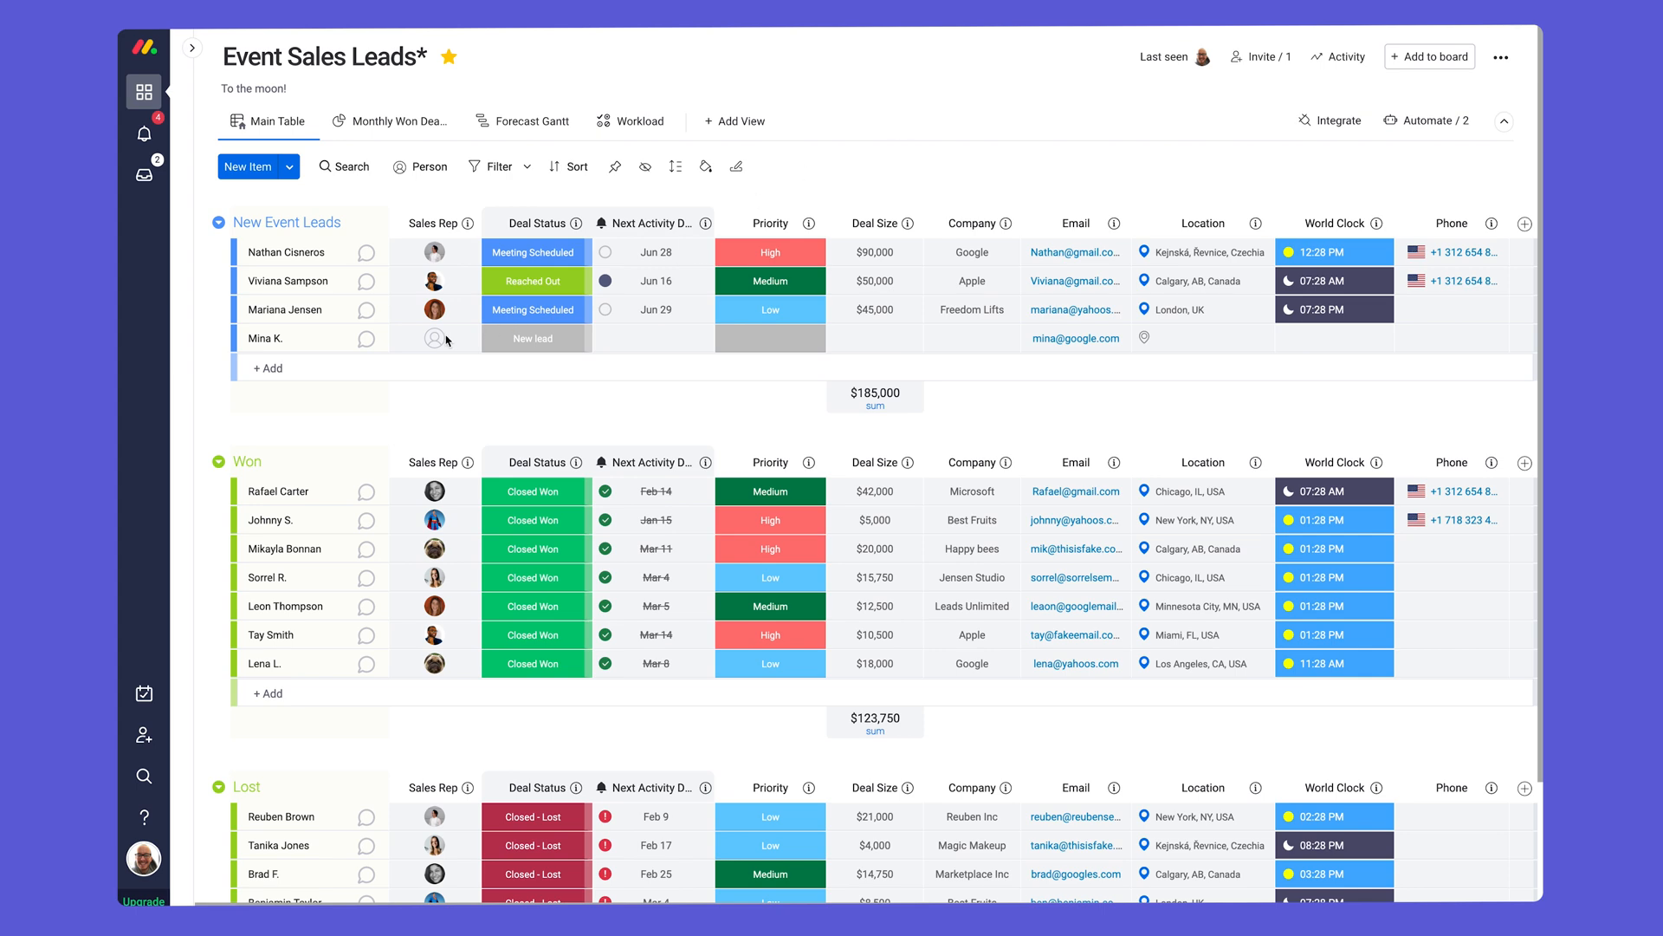
{"action": "left_click", "coordinate": [433, 337]}
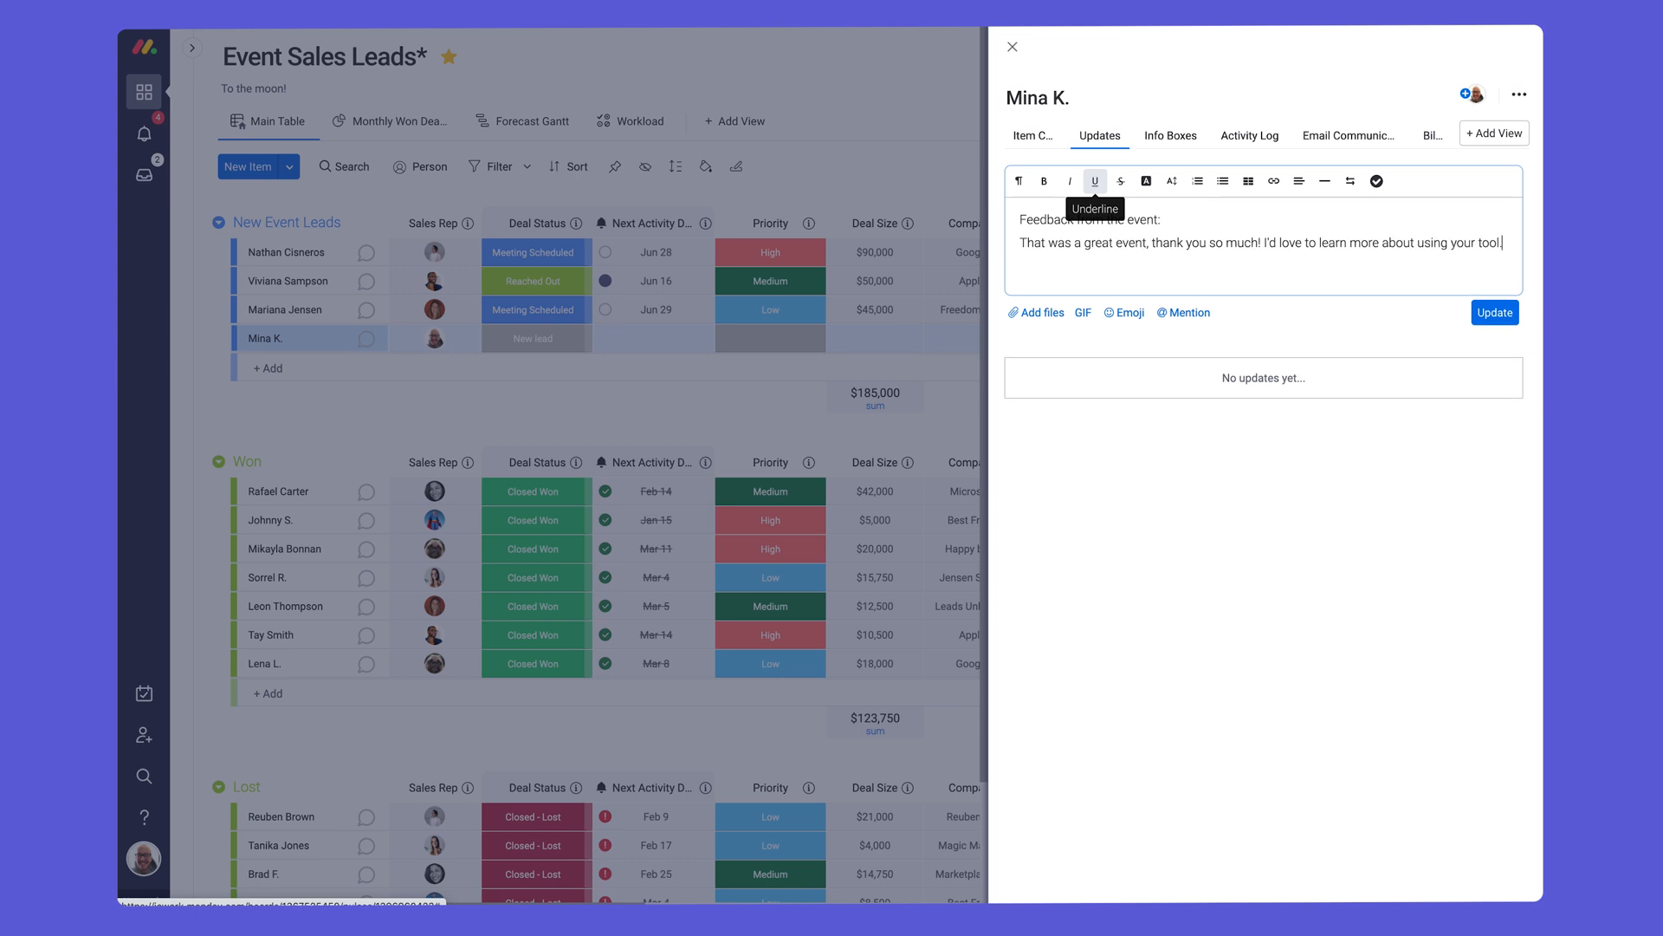
{"action": "left_click", "coordinate": [1494, 312]}
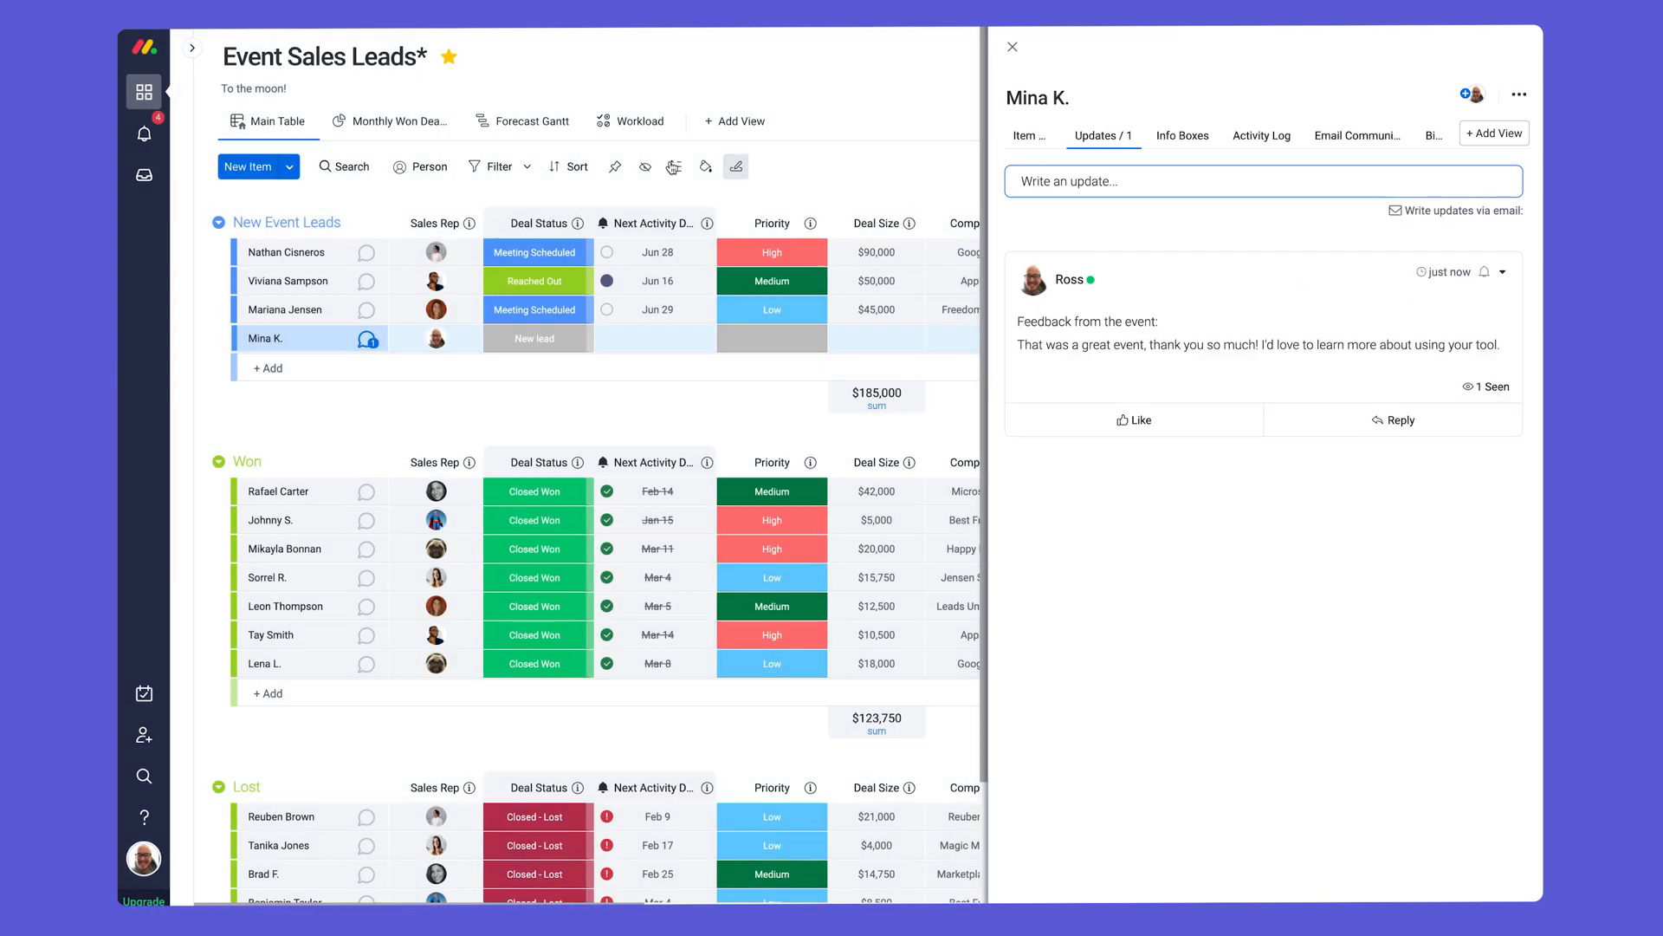
{"action": "left_click", "coordinate": [191, 47]}
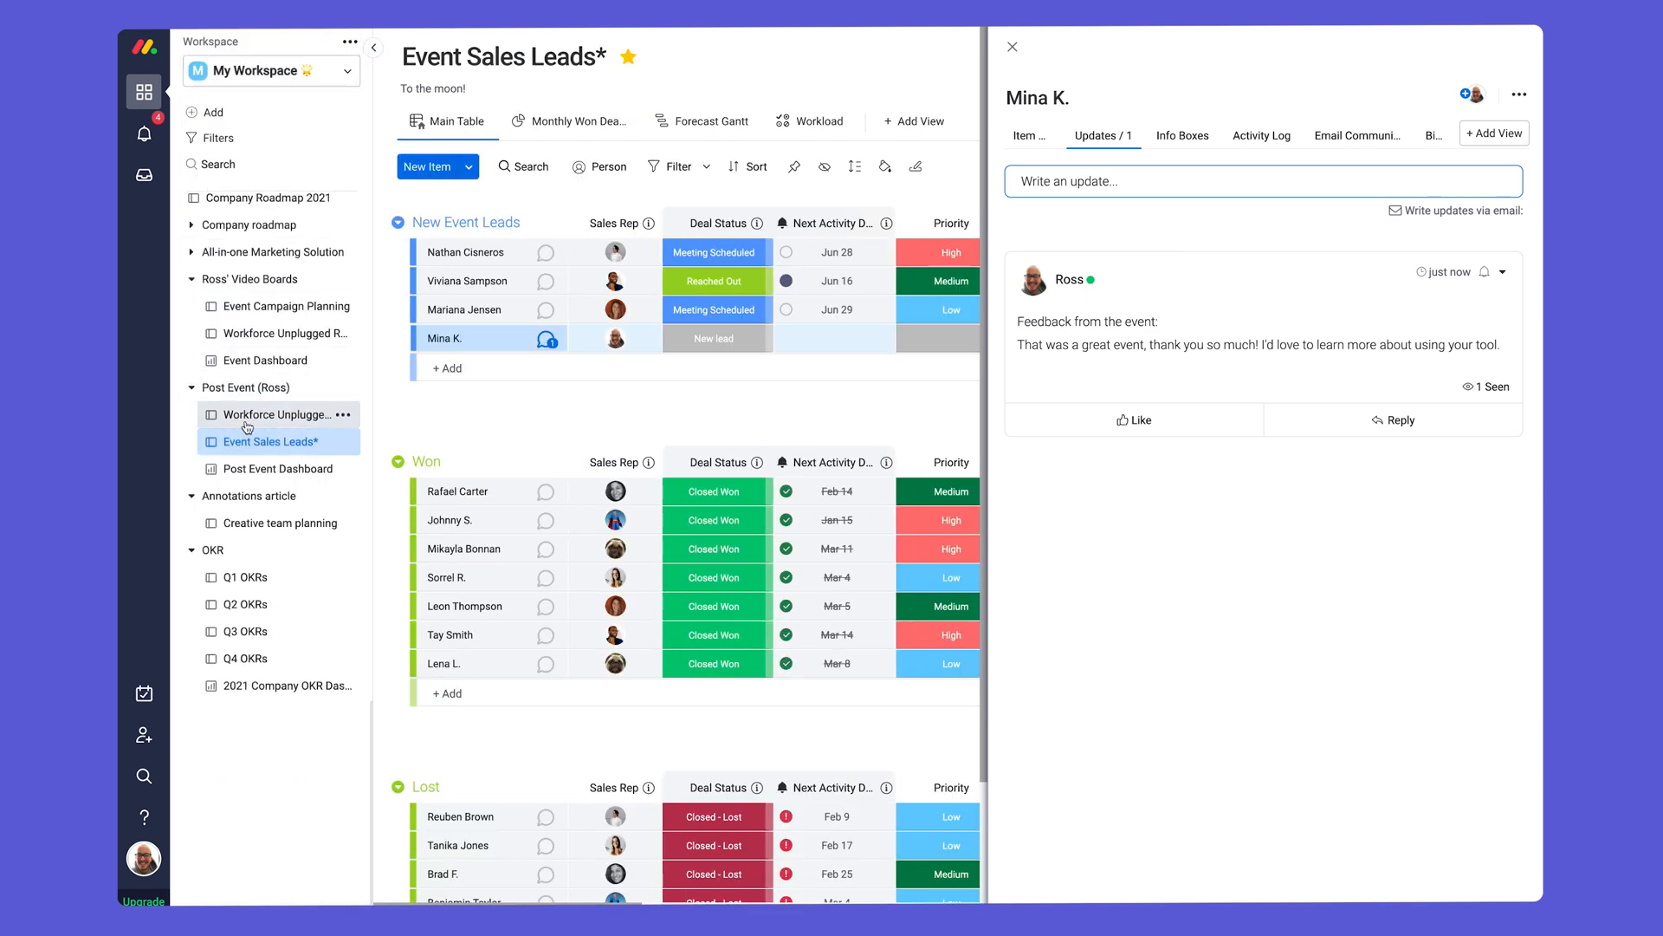
Open the Post Event Dashboard, hide the sidebar, and enlarge the Won Deals by Sales Rep chart.
{"action": "left_click", "coordinate": [281, 468]}
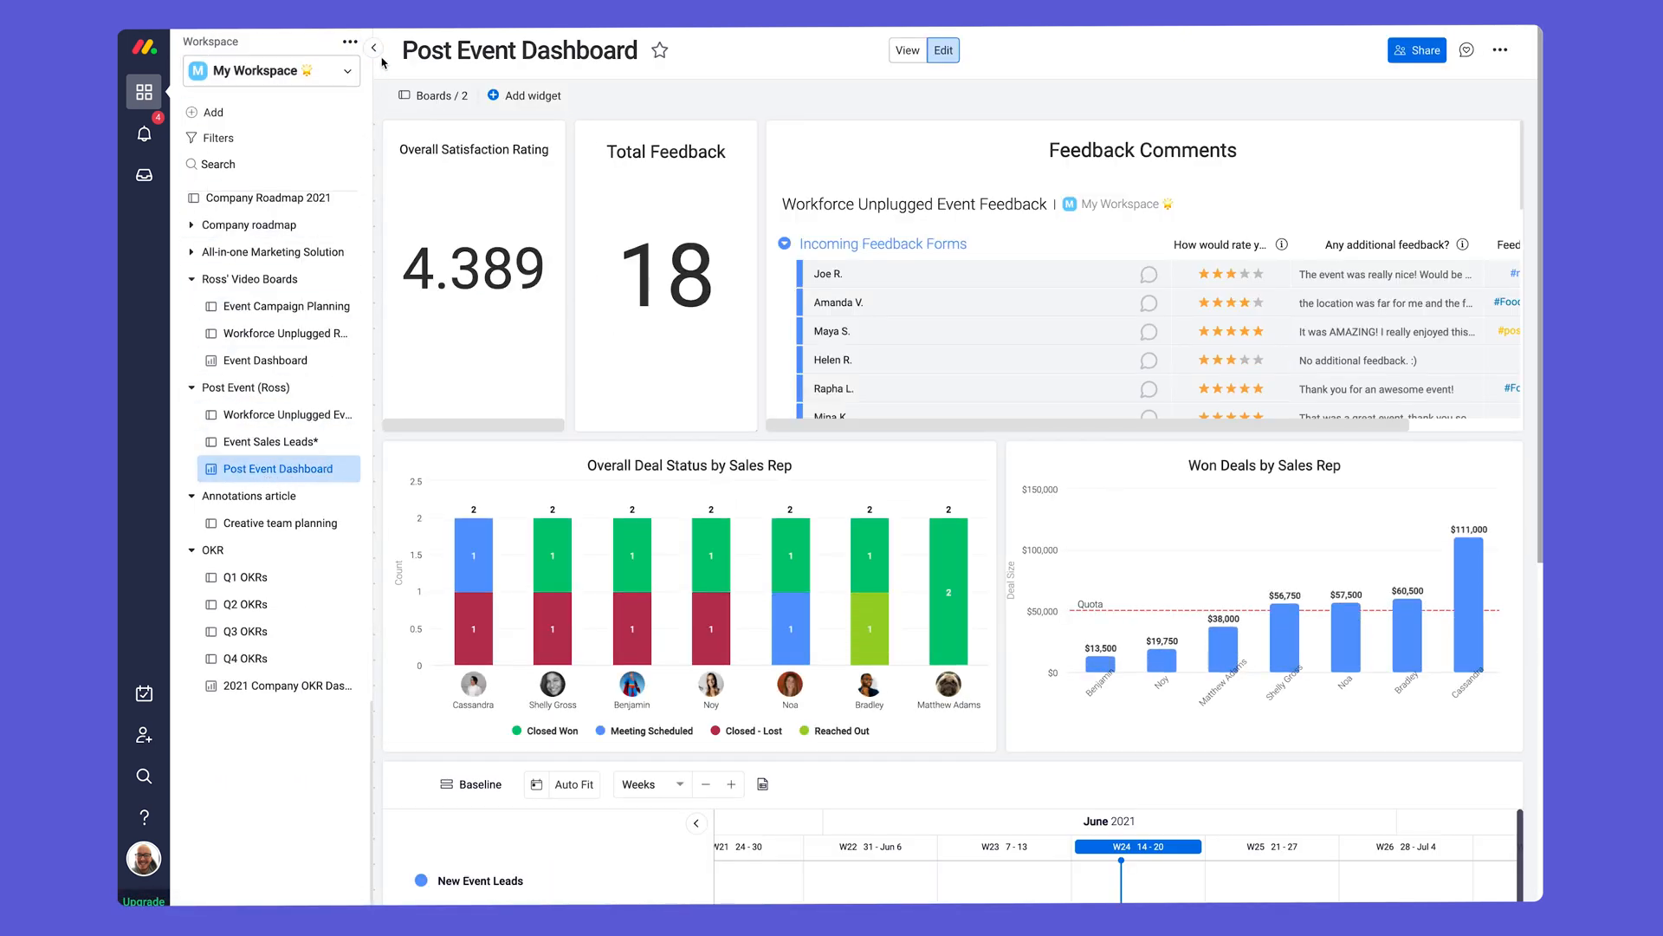
{"action": "left_click", "coordinate": [373, 48]}
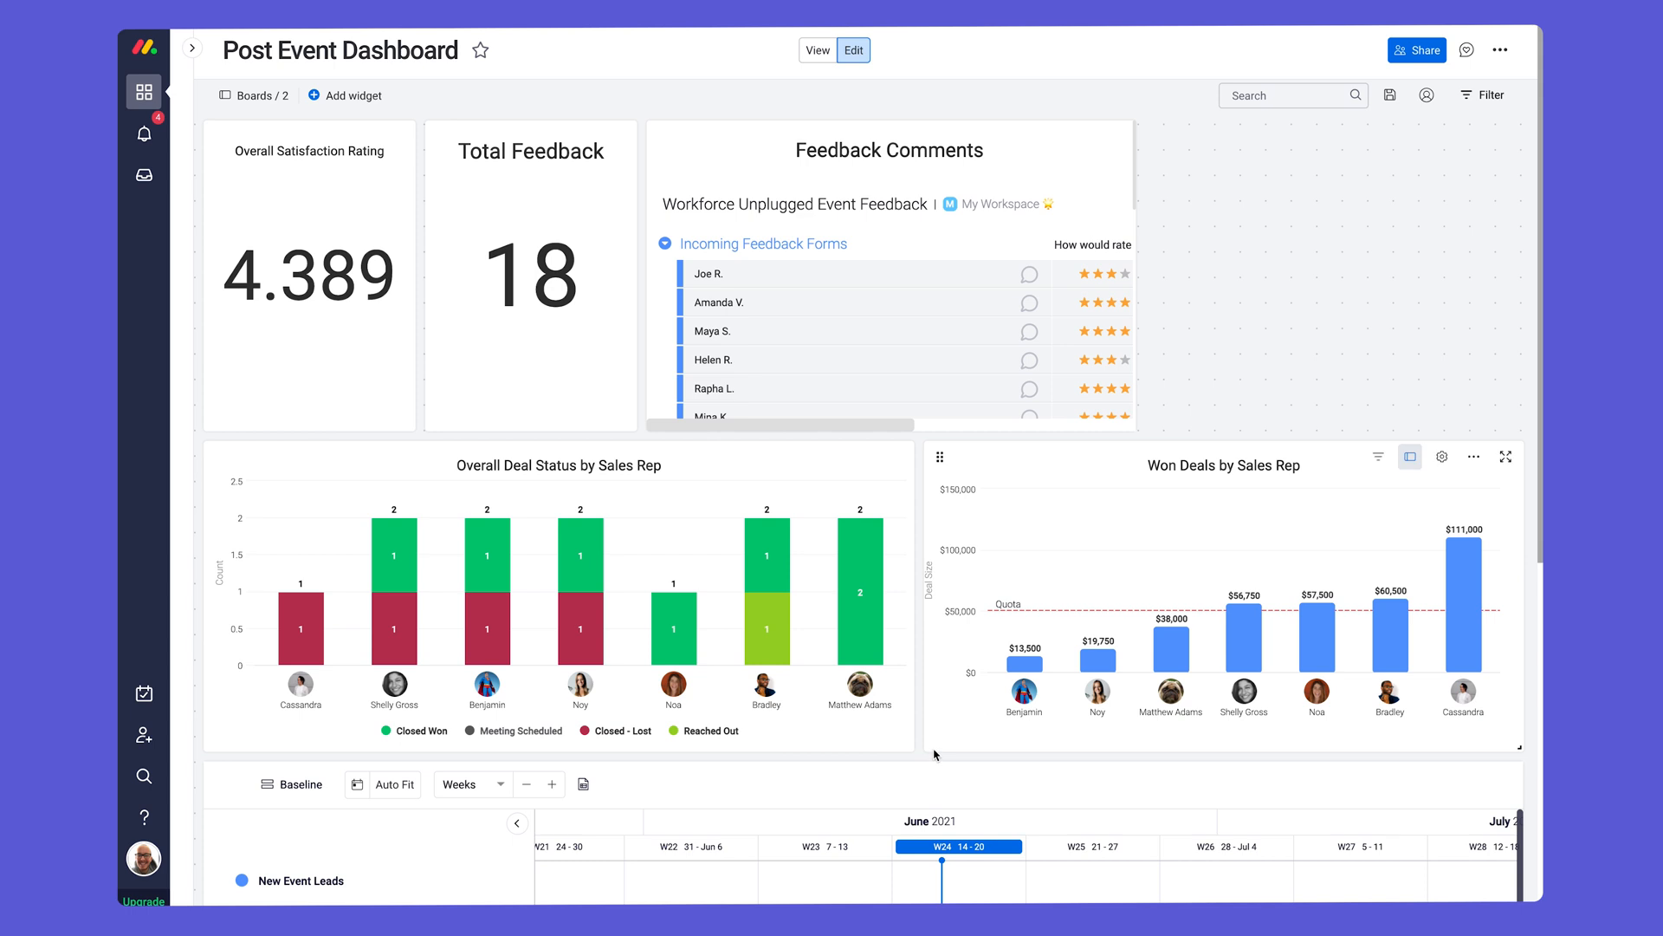
{"action": "left_click", "coordinate": [1506, 456]}
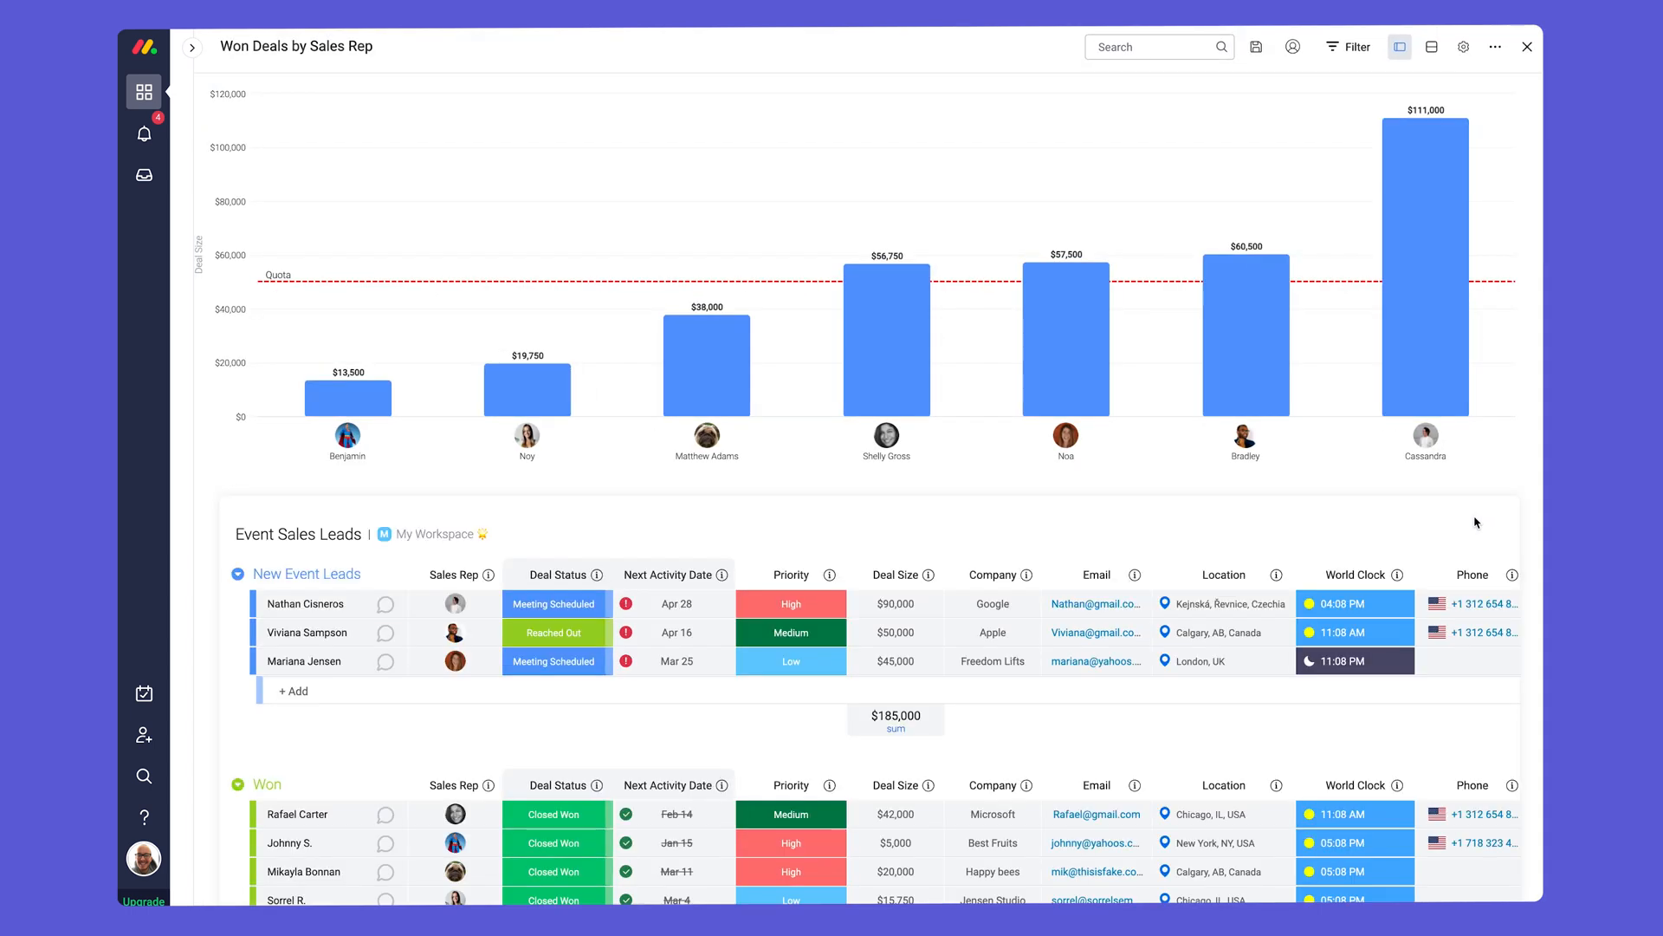